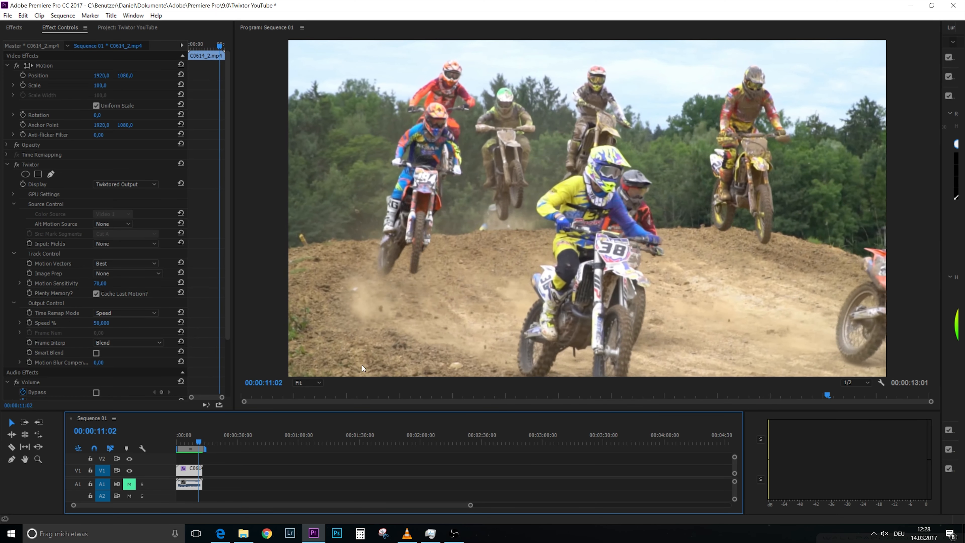
Place the walking clip C2460.MP4 on V1 after the motocross clip and scrub into it.
{"action": "left_click", "coordinate": [127, 27]}
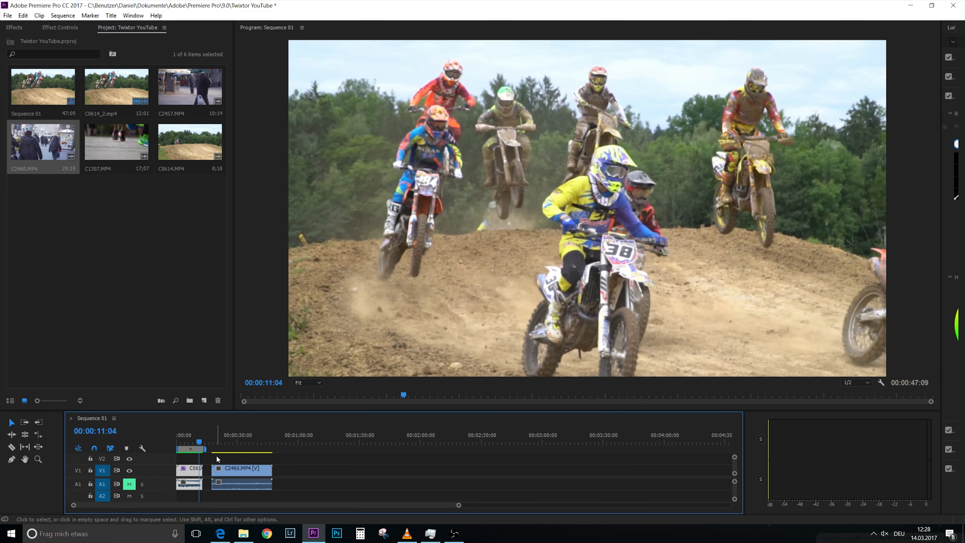
{"action": "left_click", "coordinate": [220, 442]}
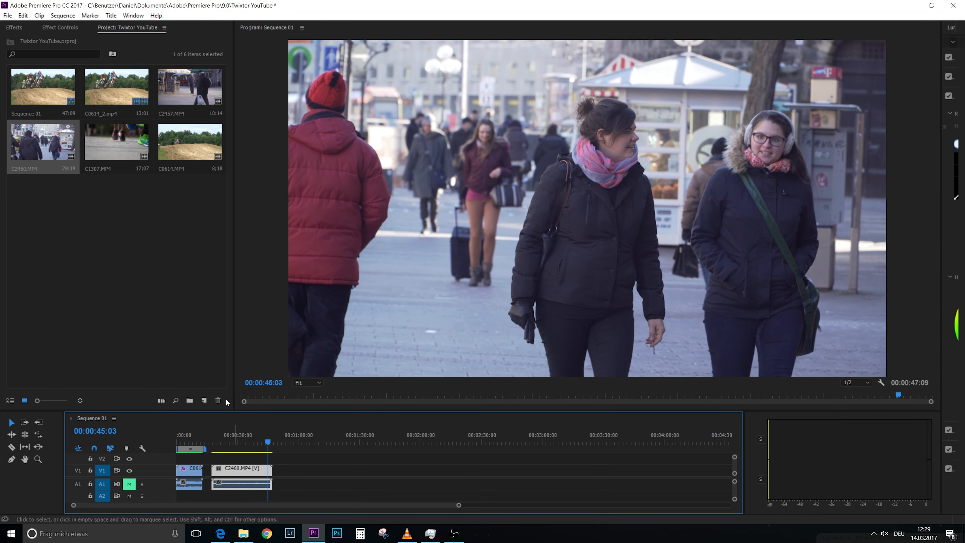
Apply Twixtor to C2460.MP4, set Speed % to 50 and preview the slowed walk.
{"action": "left_click", "coordinate": [13, 27]}
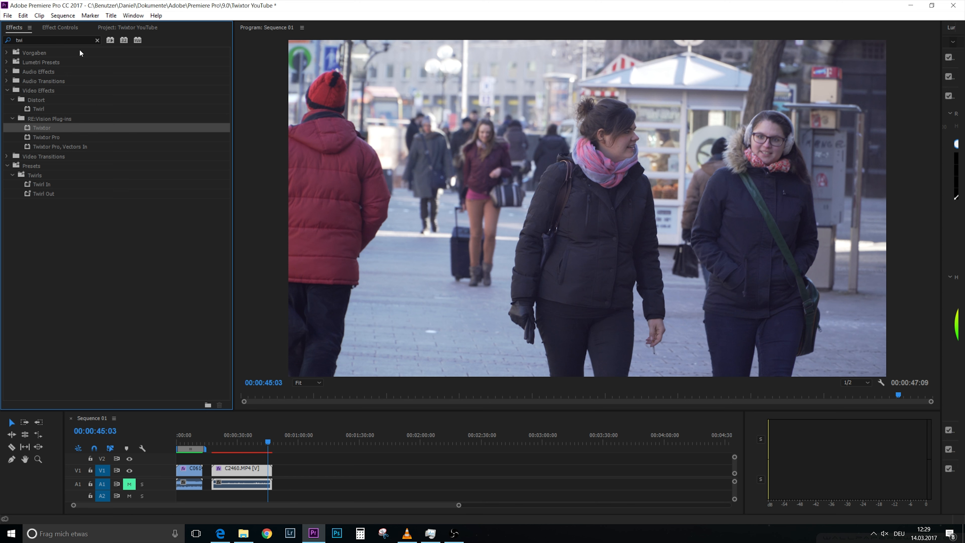
{"action": "left_click", "coordinate": [59, 28]}
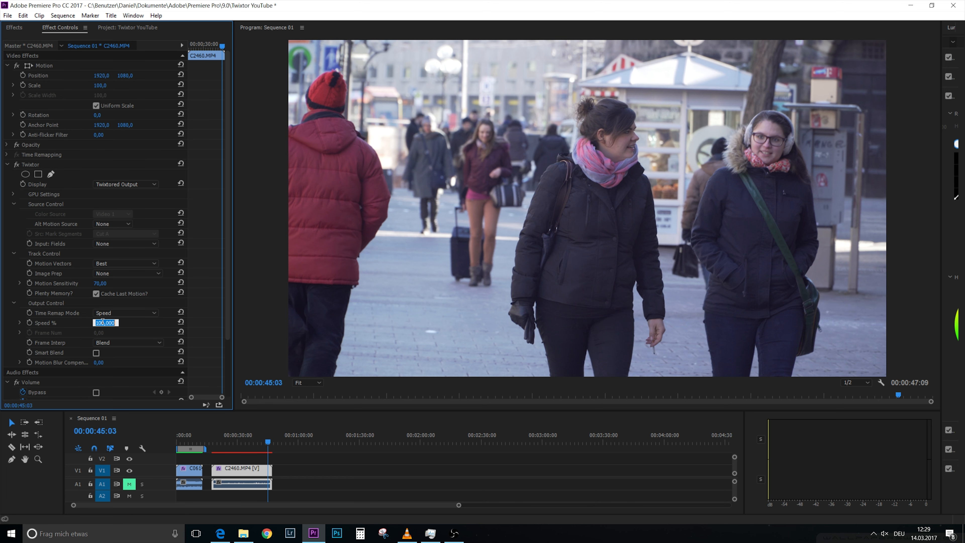
{"action": "type", "text": "50,000"}
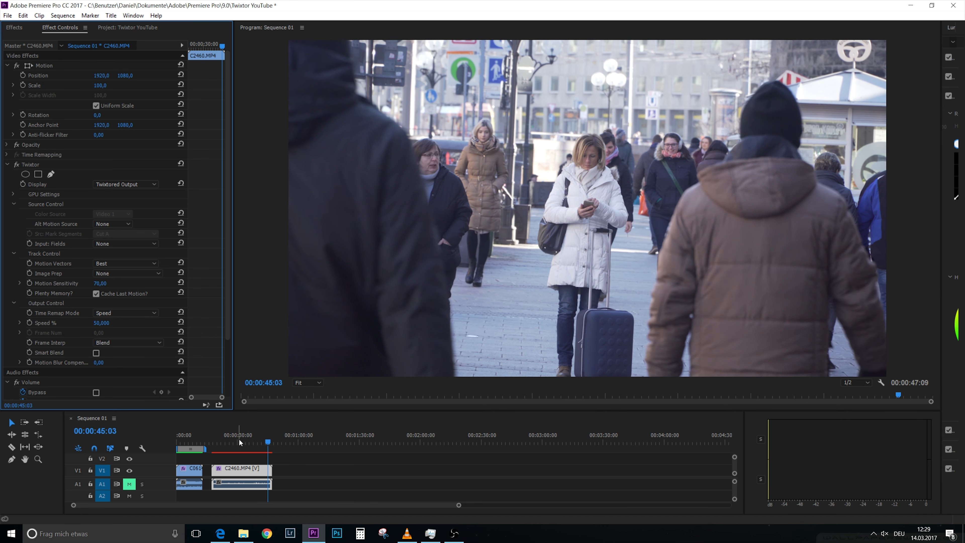
{"action": "left_click", "coordinate": [239, 443]}
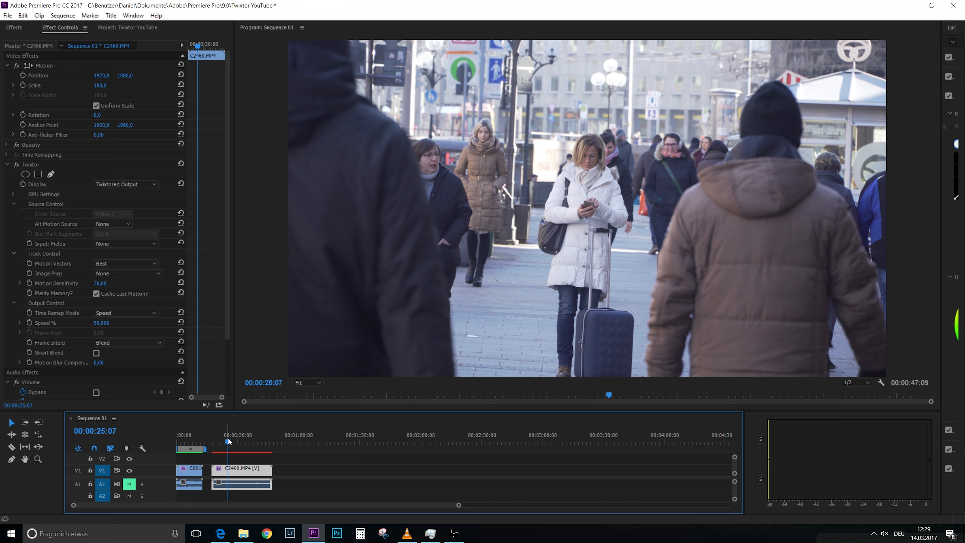
{"action": "left_click", "coordinate": [270, 443]}
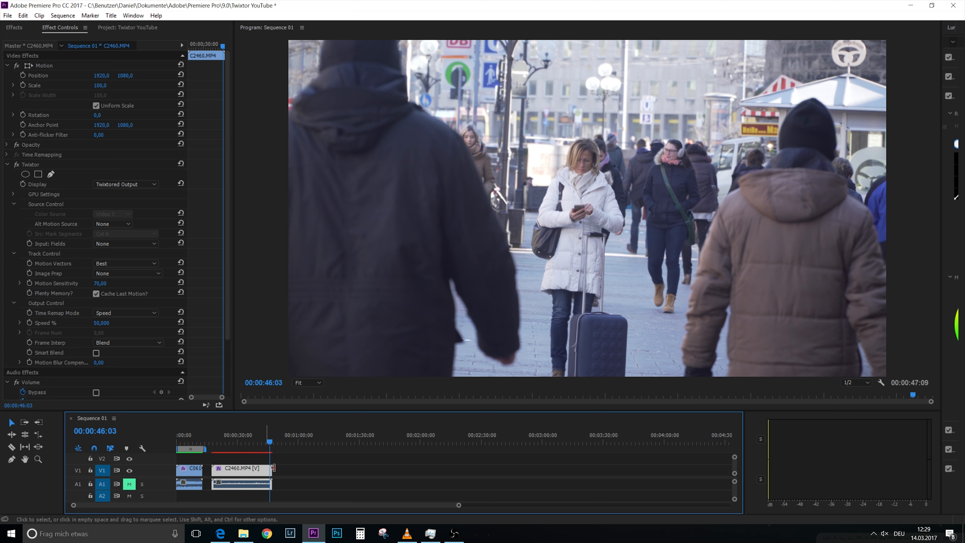
{"action": "left_click", "coordinate": [266, 492]}
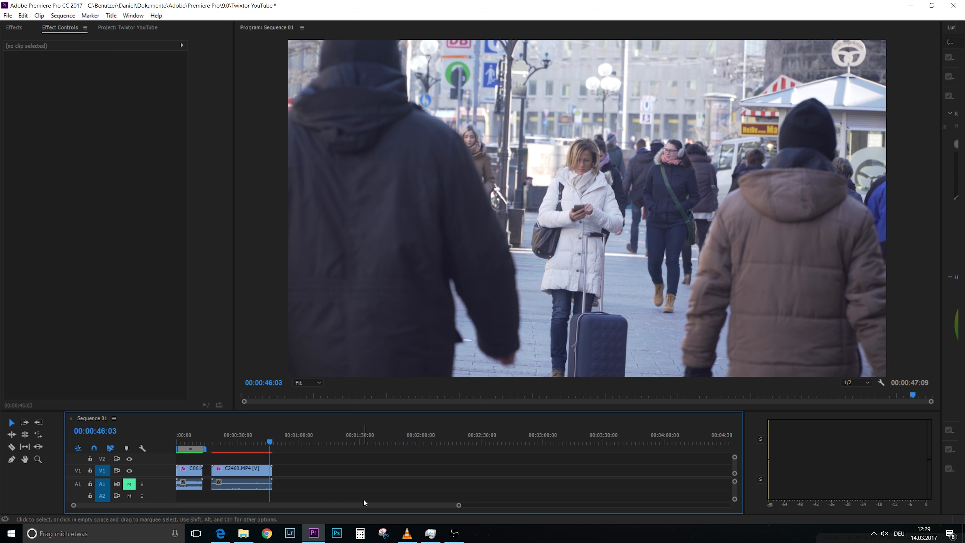
{"action": "mouse_move", "coordinate": [256, 506]}
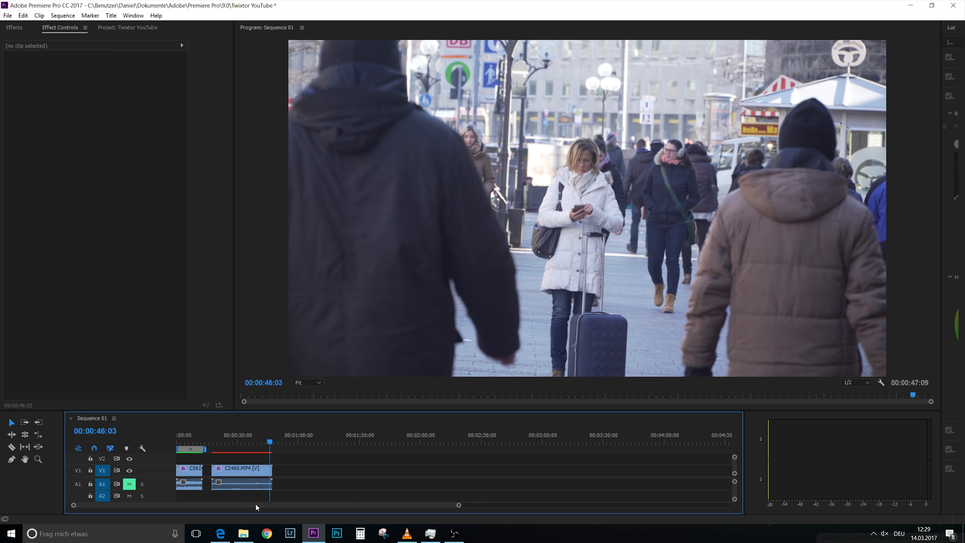
{"action": "mouse_move", "coordinate": [8, 15]}
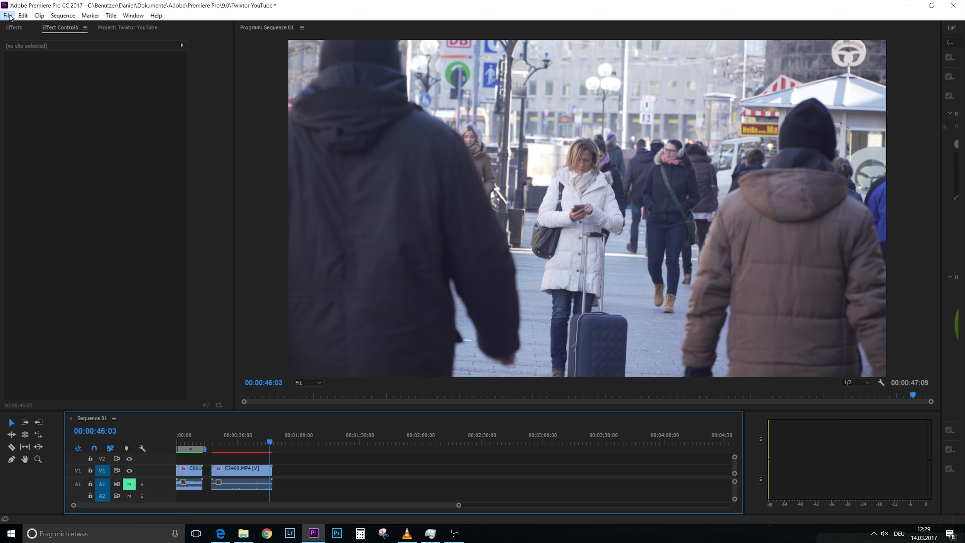
Create a new Sequence 07 from the DSLR 1080p25 preset.
{"action": "left_click", "coordinate": [8, 15]}
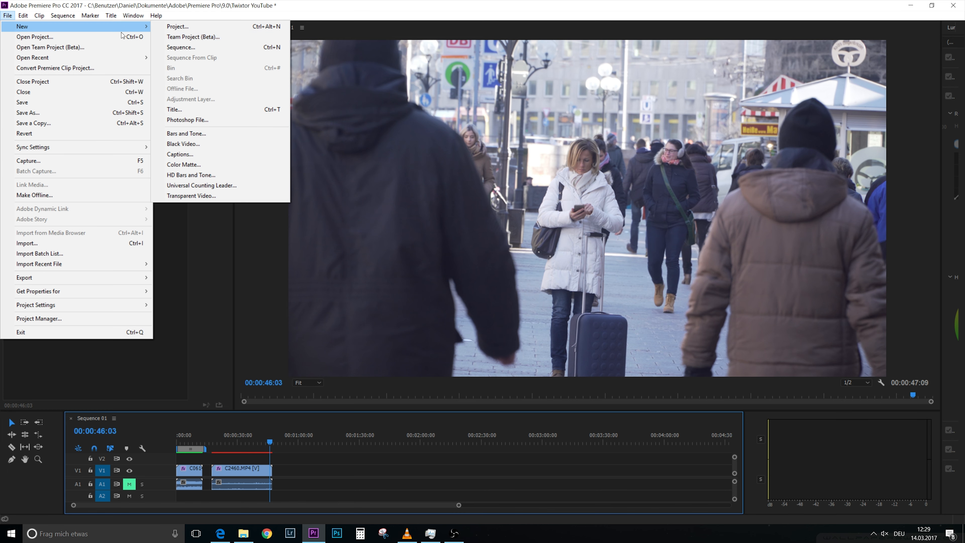
{"action": "left_click", "coordinate": [180, 47]}
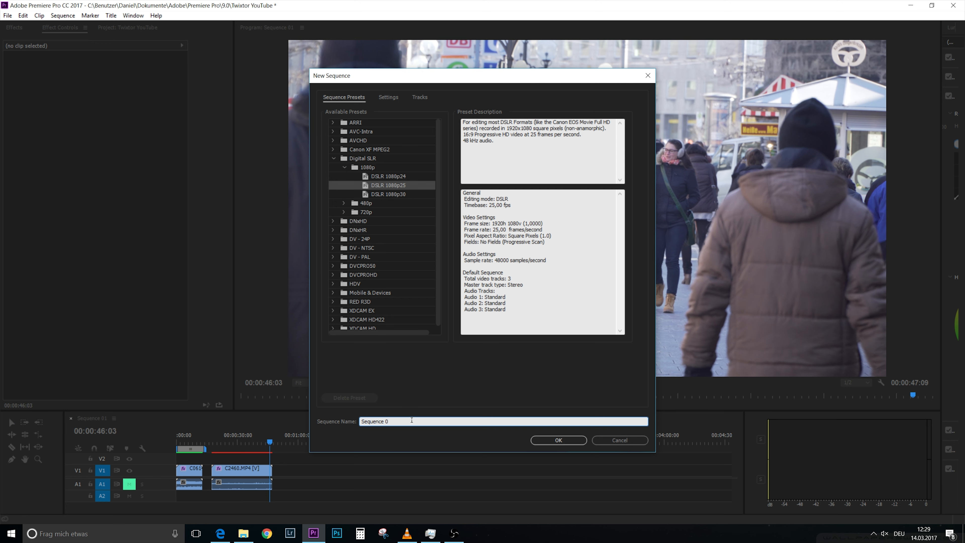
{"action": "left_click", "coordinate": [556, 440]}
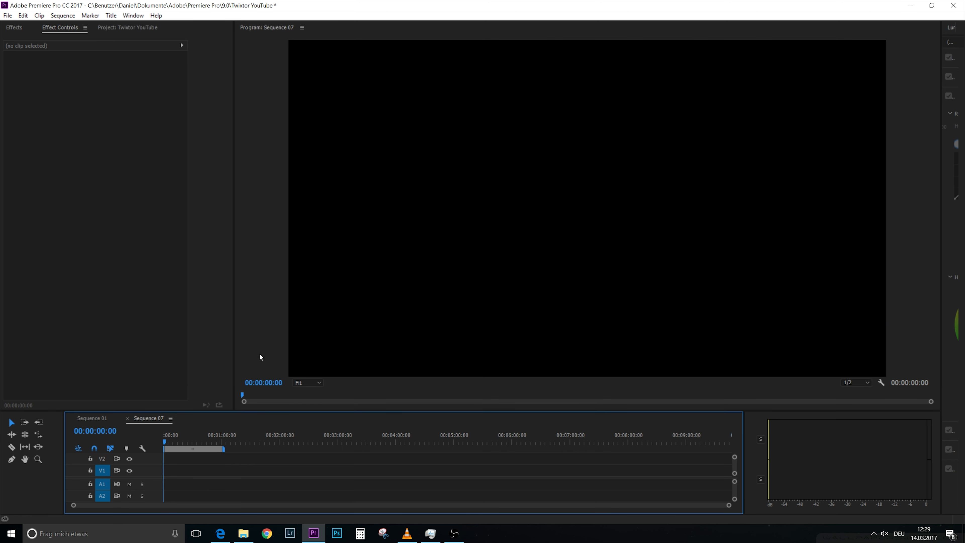
Bring C2460.MP4 into Sequence 07 keeping its settings, then return to Sequence 01.
{"action": "left_click", "coordinate": [127, 27]}
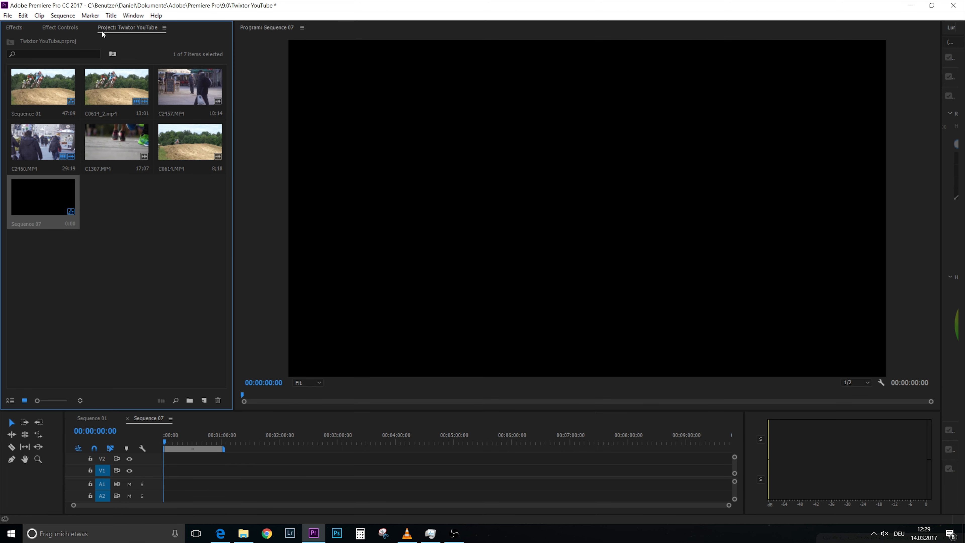
{"action": "left_click", "coordinate": [132, 15]}
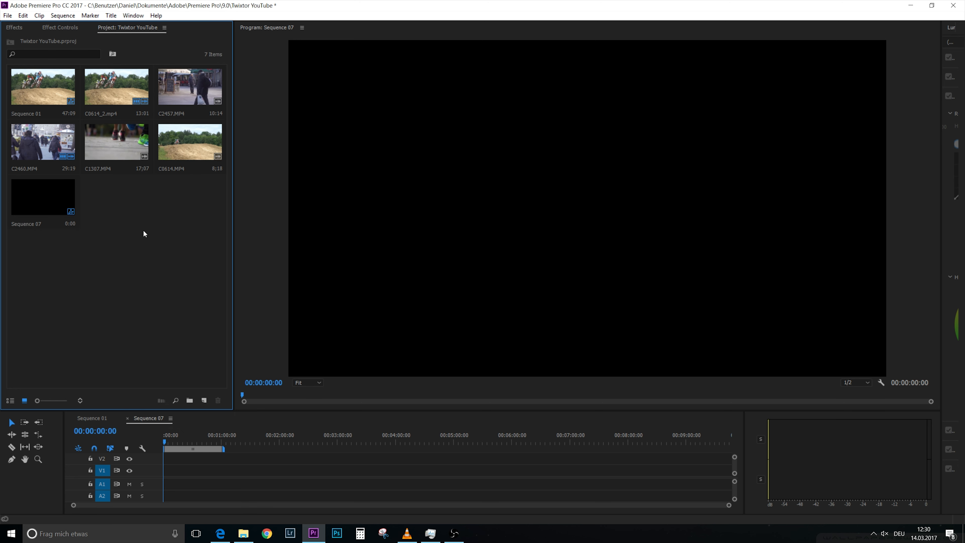
{"action": "left_click", "coordinate": [42, 142]}
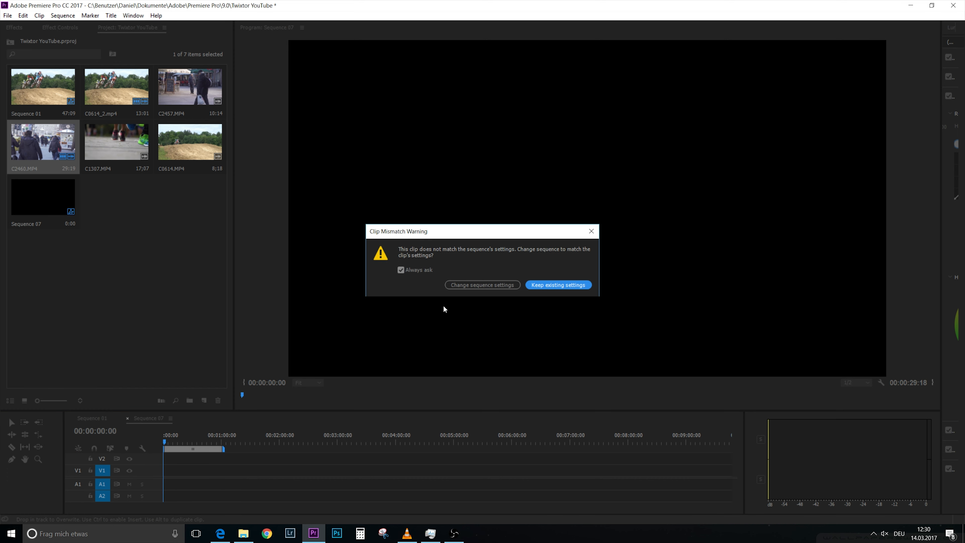
{"action": "left_click", "coordinate": [557, 284]}
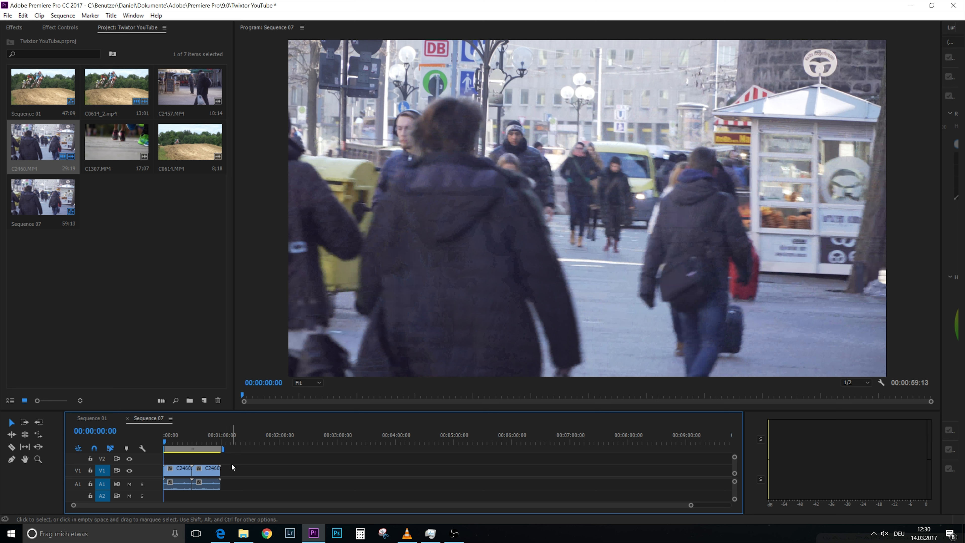
{"action": "mouse_move", "coordinate": [174, 488]}
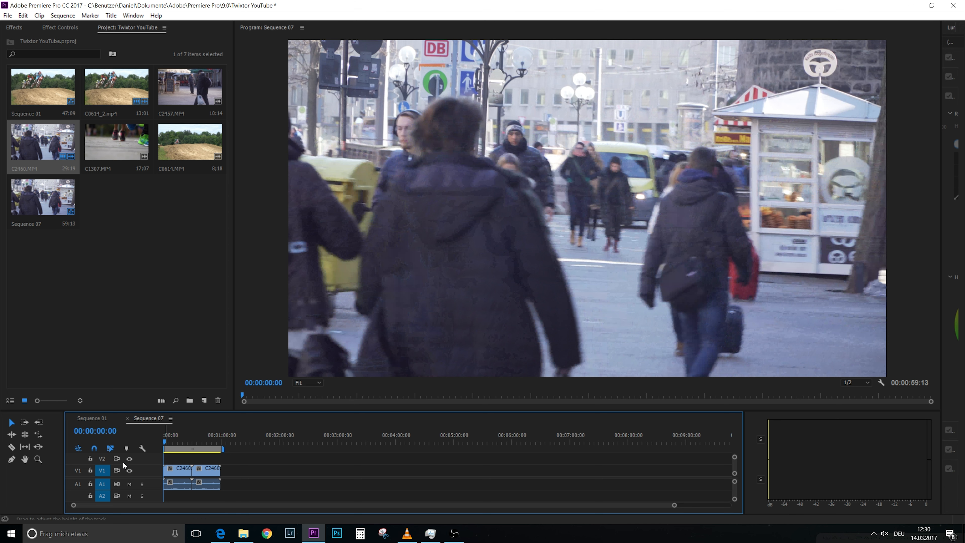
{"action": "left_click", "coordinate": [91, 418]}
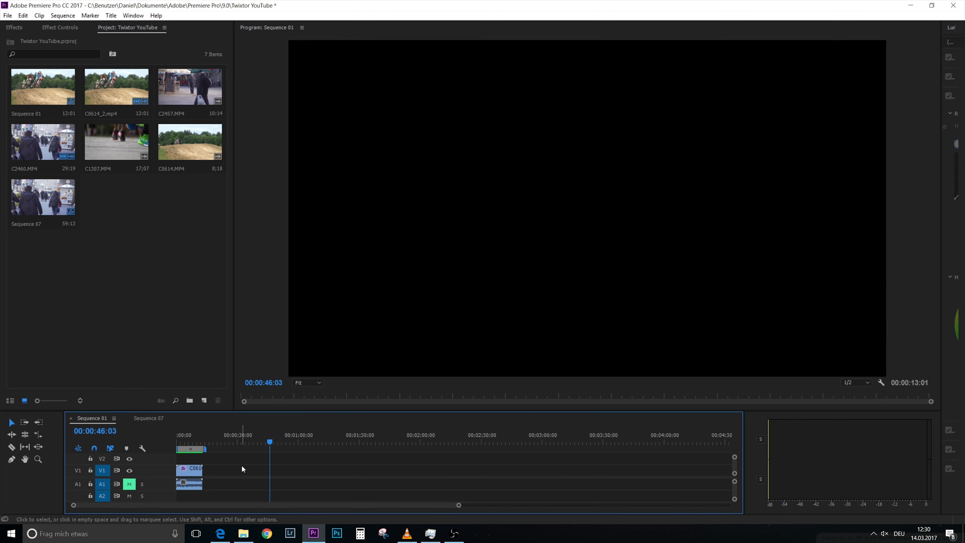
Nest Sequence 07 on V1 of Sequence 01 right after the motocross clip.
{"action": "left_click", "coordinate": [230, 442]}
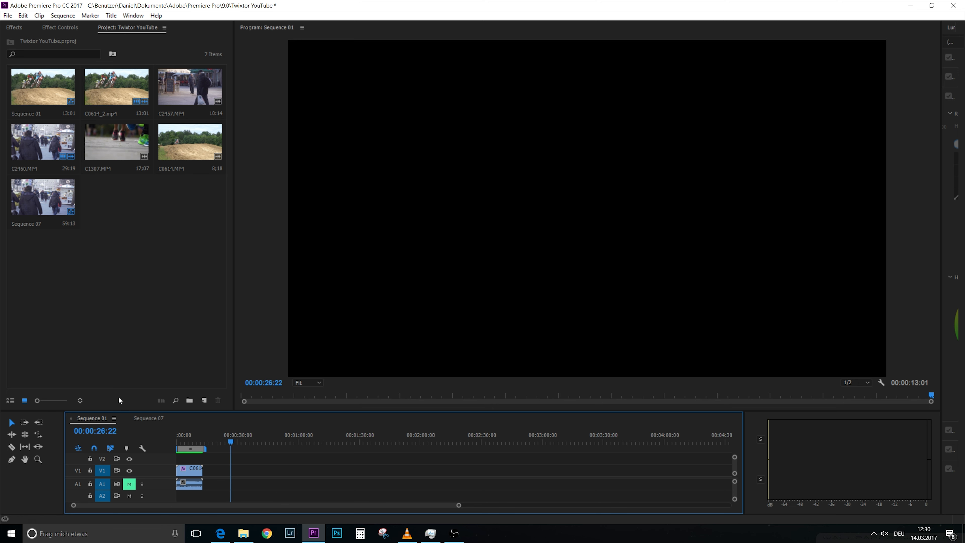
{"action": "mouse_move", "coordinate": [36, 208]}
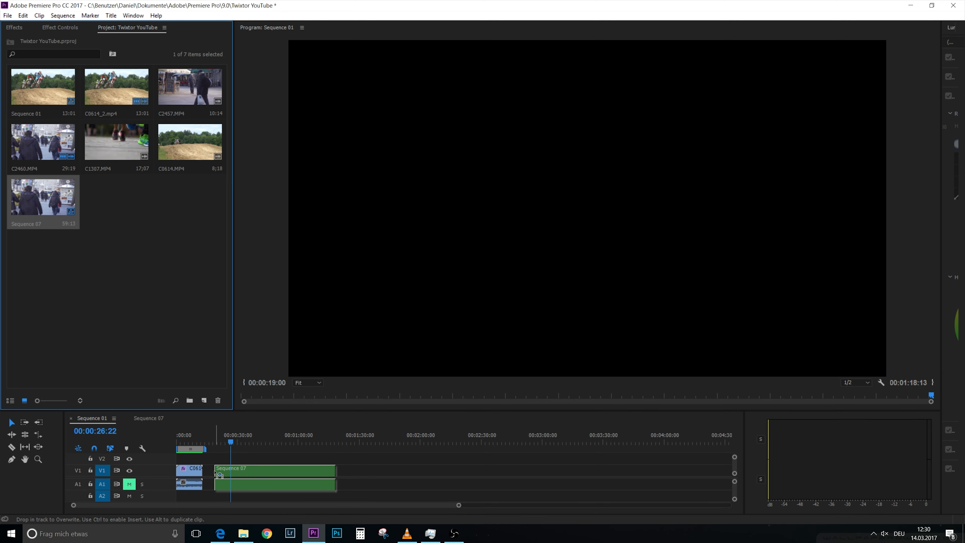
{"action": "left_click", "coordinate": [232, 443]}
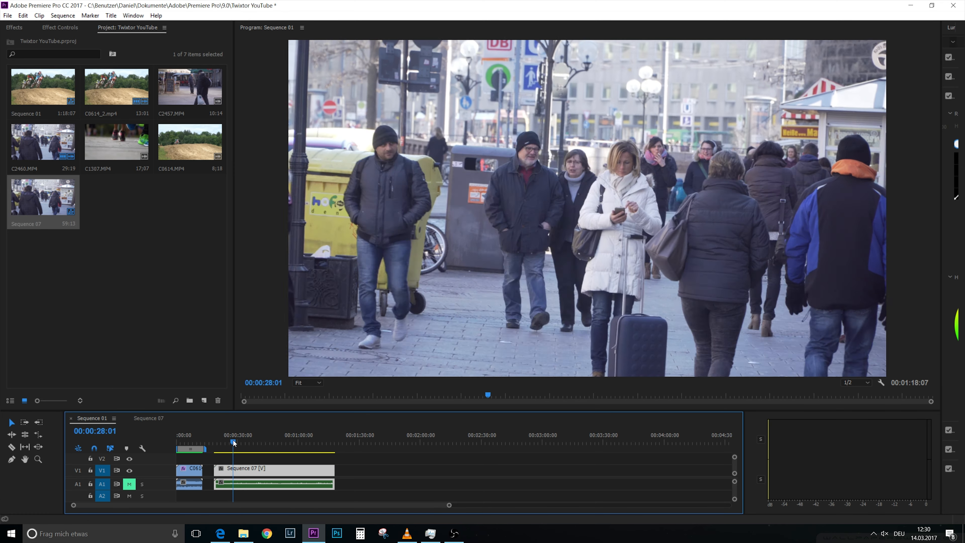
{"action": "left_click", "coordinate": [269, 443]}
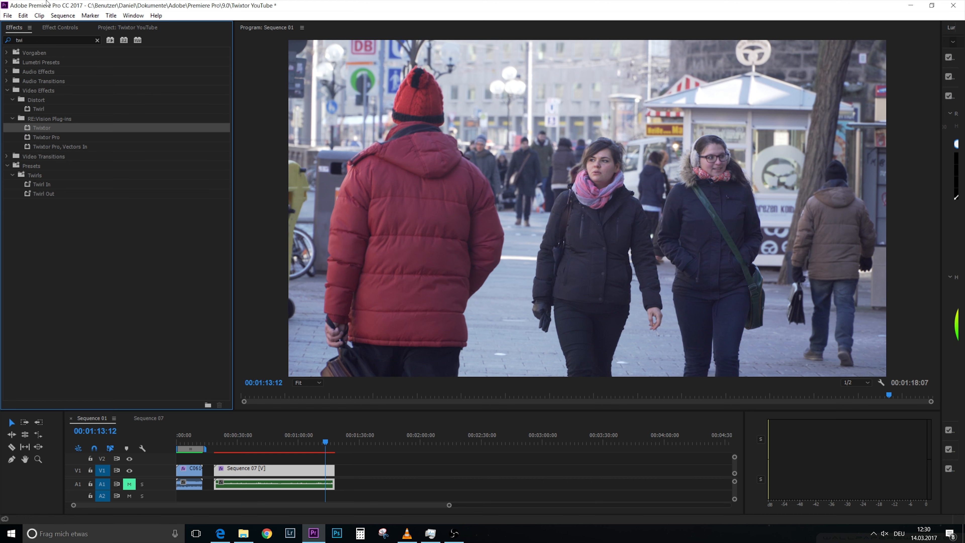
Give the nested Sequence 07 Twixtor at 50% speed and preview its playback.
{"action": "left_click", "coordinate": [60, 27]}
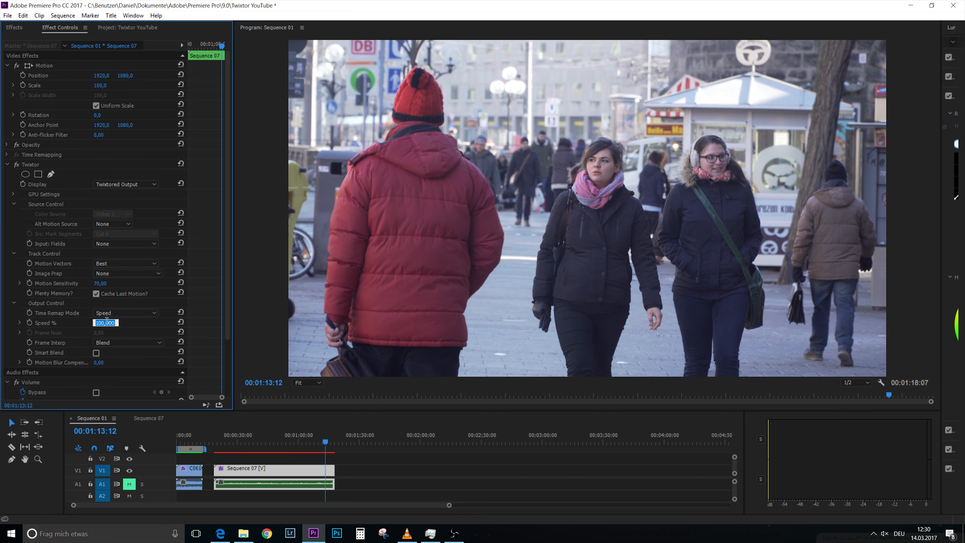
{"action": "type", "text": "50,000"}
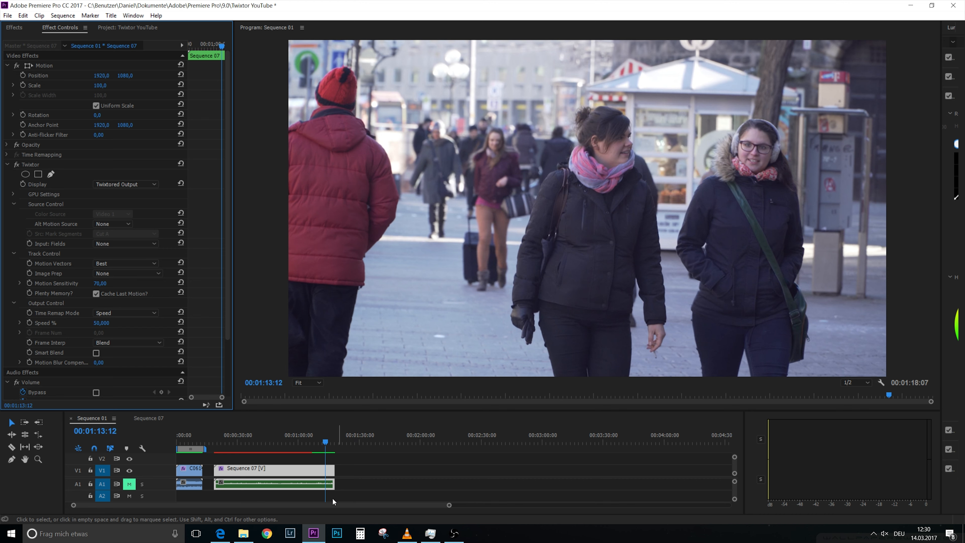
{"action": "left_click", "coordinate": [314, 442]}
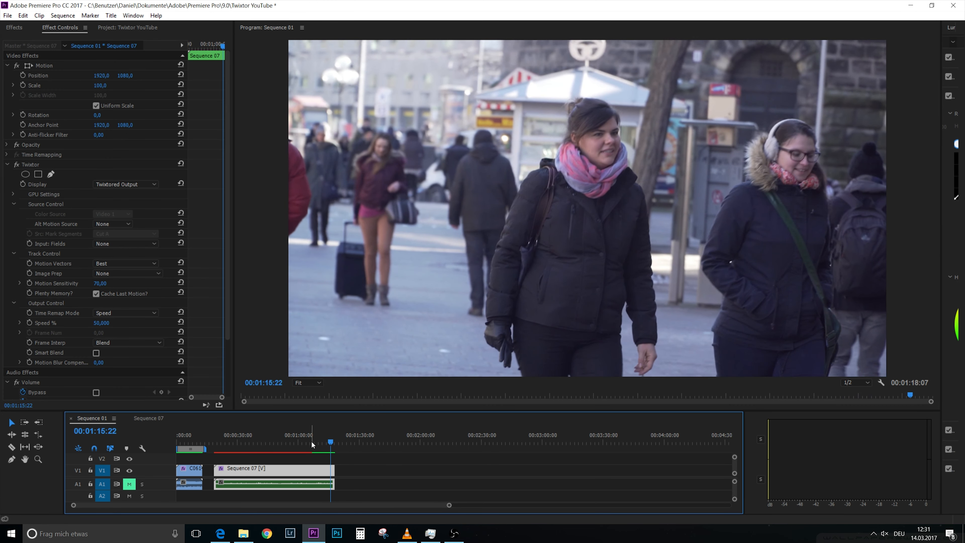
{"action": "left_click", "coordinate": [312, 442]}
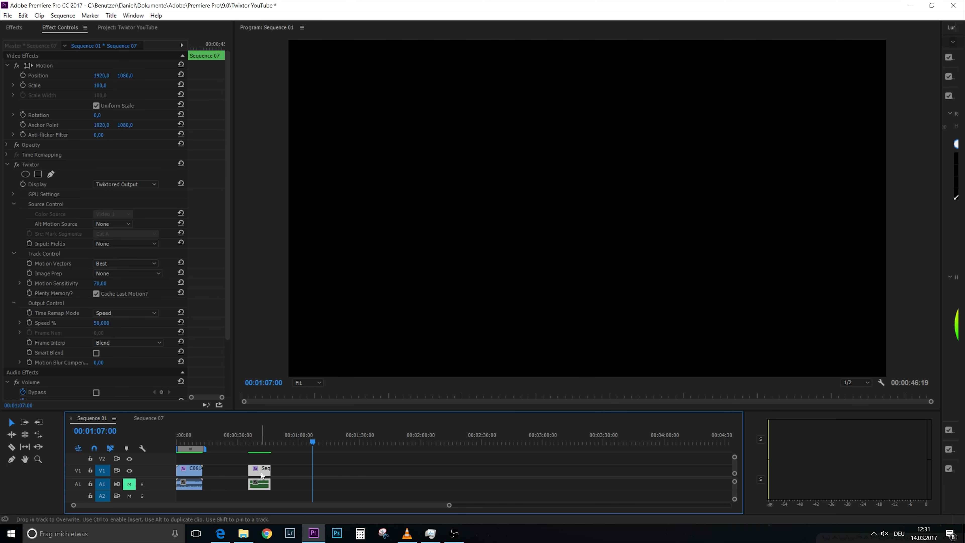
Add the street clip C2457.MP4 to Sequence 07 and start a new project item from File.
{"action": "left_click", "coordinate": [258, 441]}
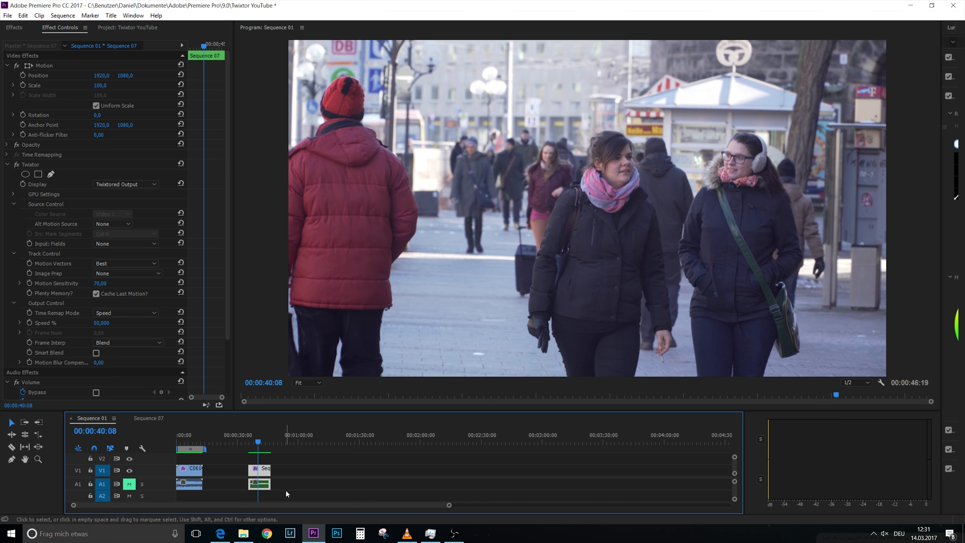
{"action": "left_click", "coordinate": [148, 418]}
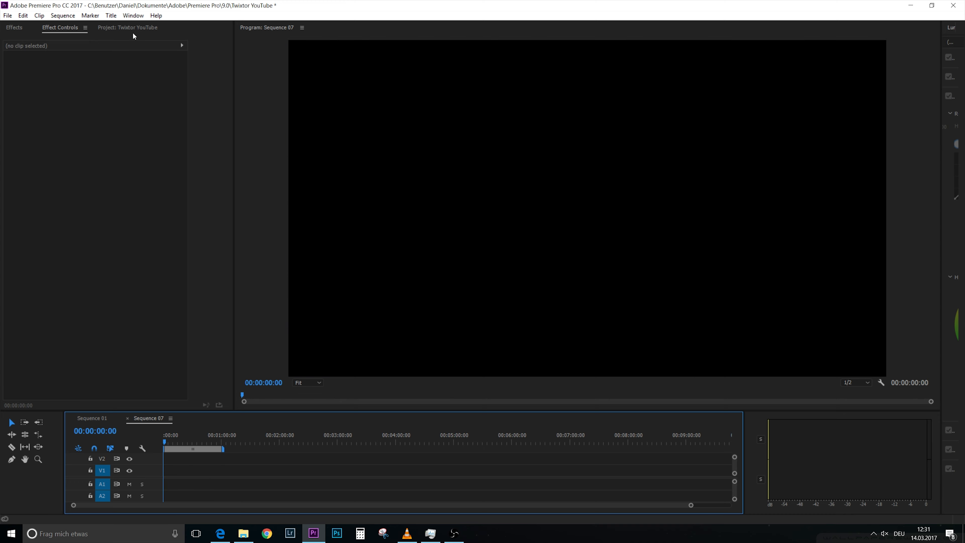
{"action": "left_click", "coordinate": [120, 27]}
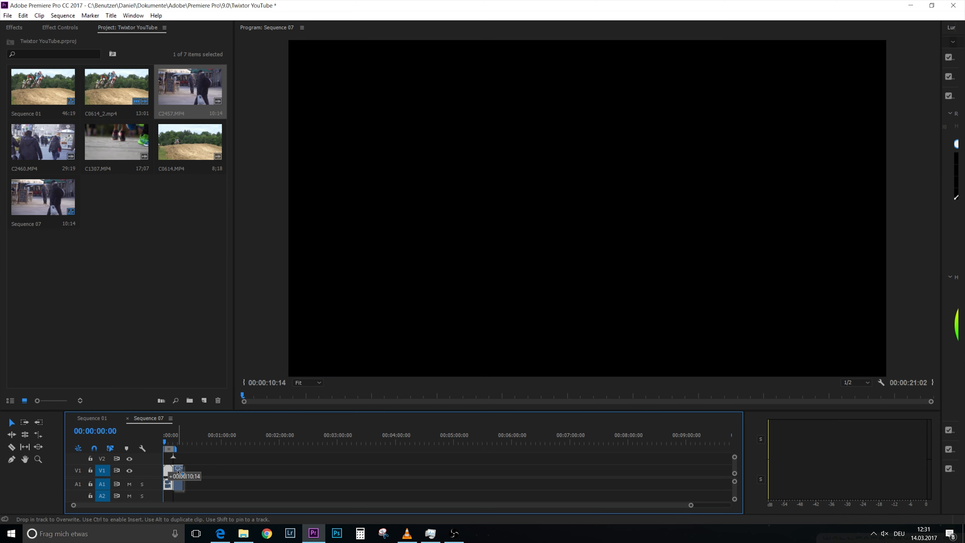
{"action": "left_click", "coordinate": [92, 417]}
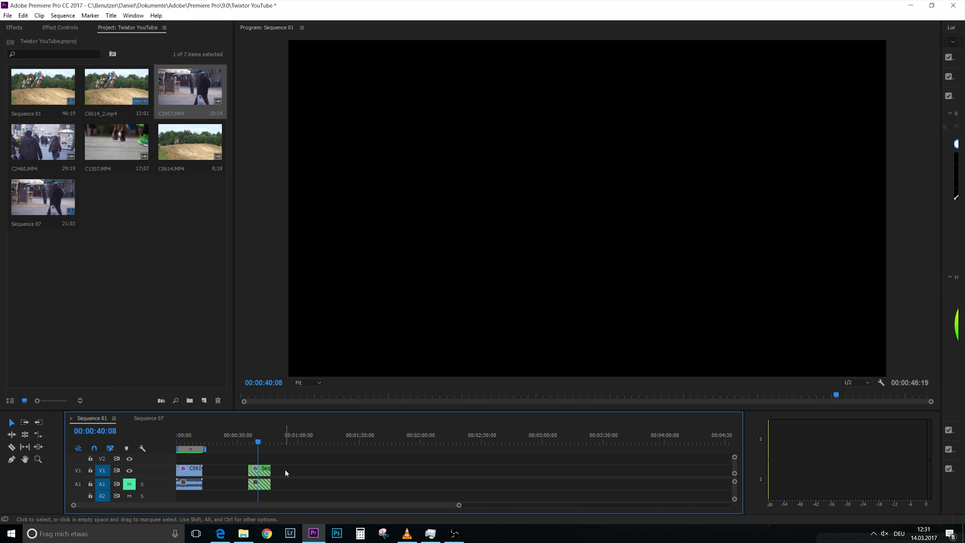
{"action": "mouse_move", "coordinate": [235, 490]}
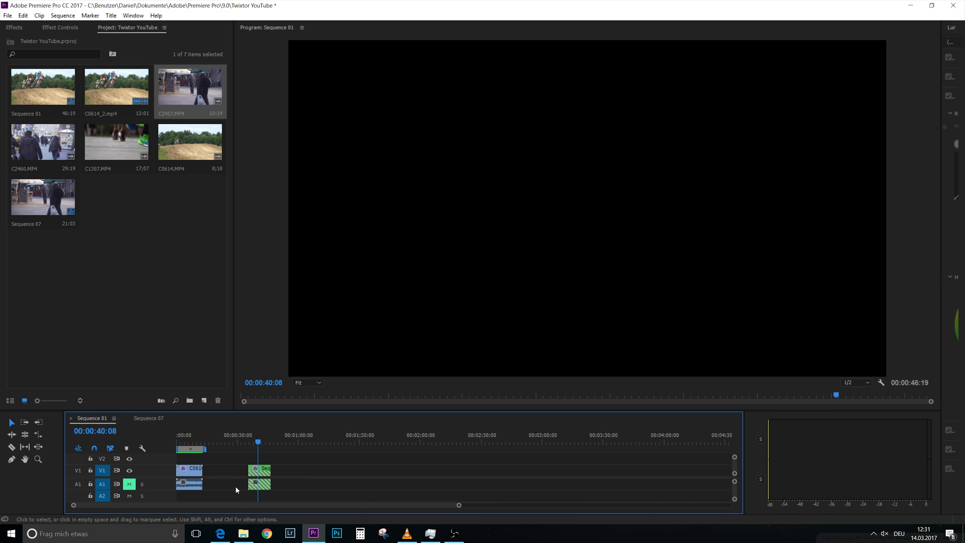
{"action": "left_click", "coordinate": [148, 418]}
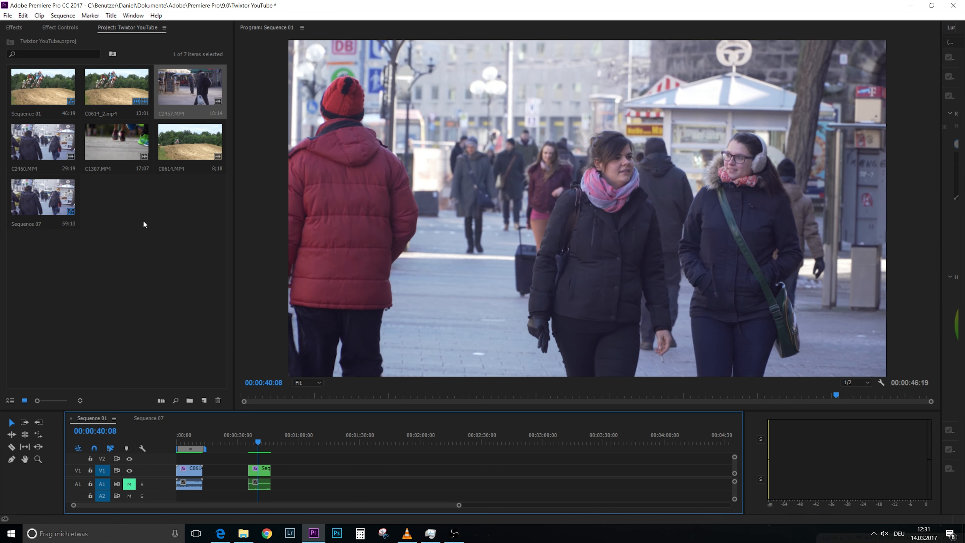
{"action": "left_click", "coordinate": [8, 16]}
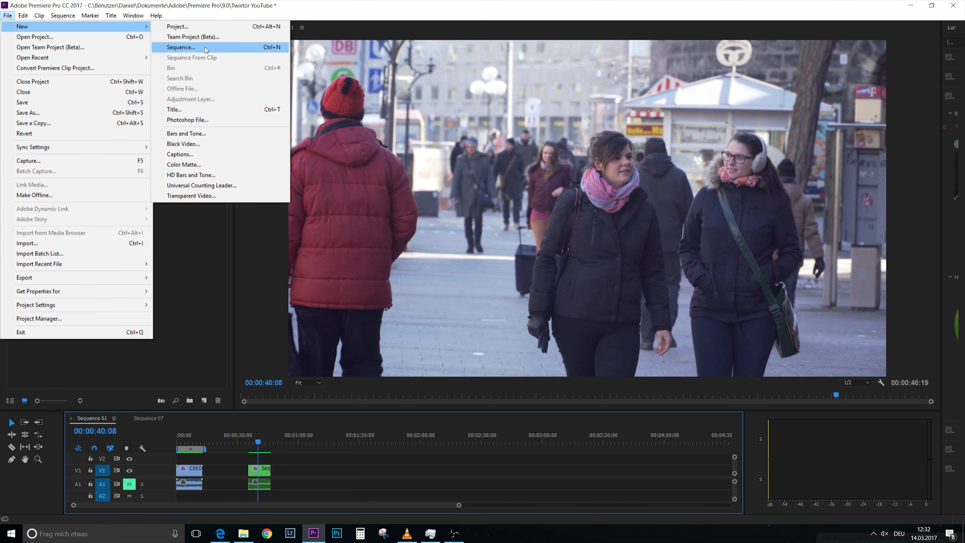
Create Sequence 08 from the DSLR 1080p25 preset holding C2457.MP4, then reopen Sequence 01.
{"action": "left_click", "coordinate": [181, 47]}
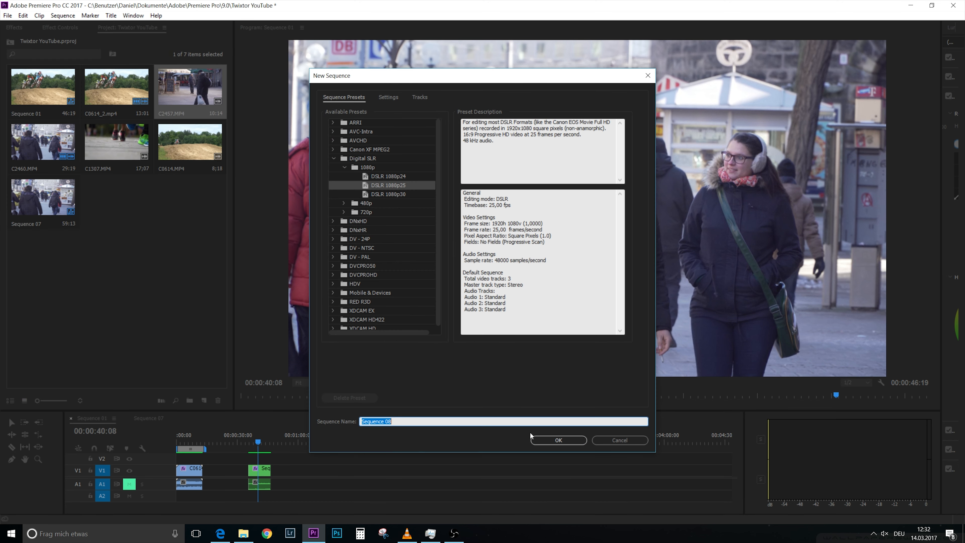
{"action": "left_click", "coordinate": [557, 439]}
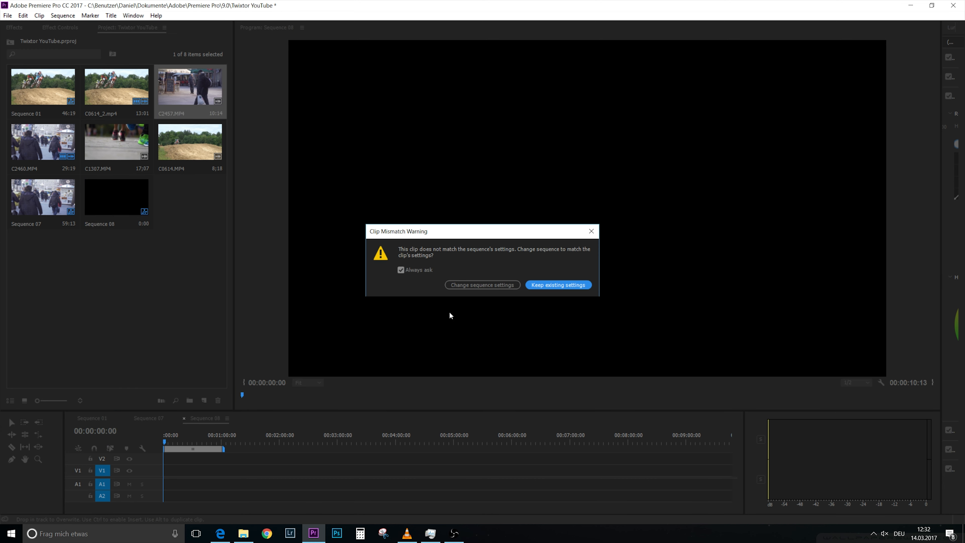
{"action": "left_click", "coordinate": [556, 284]}
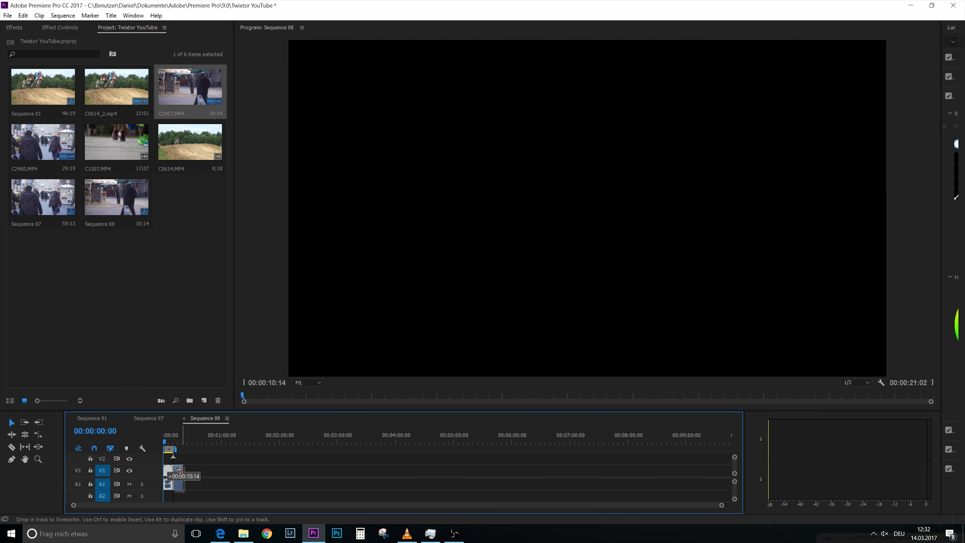
{"action": "left_click", "coordinate": [148, 418]}
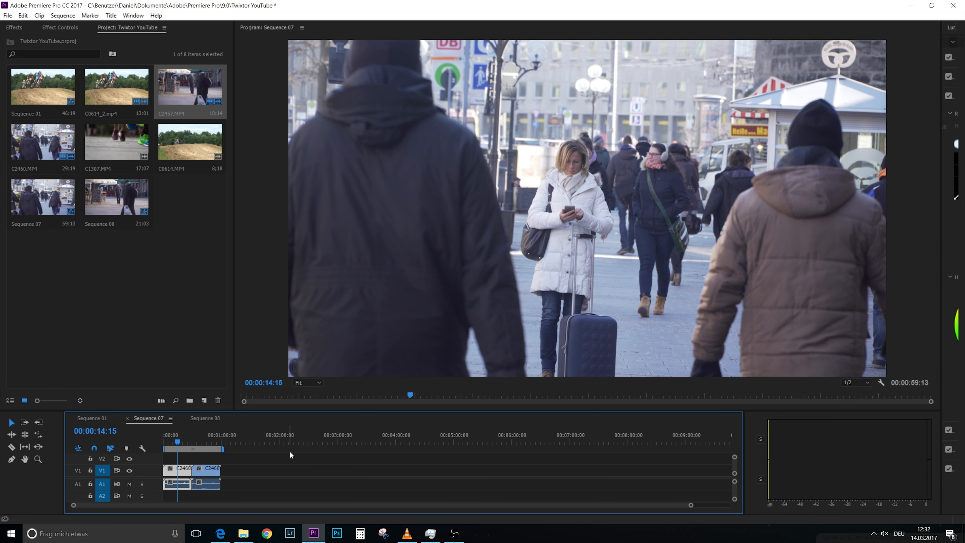
{"action": "mouse_move", "coordinate": [653, 423]}
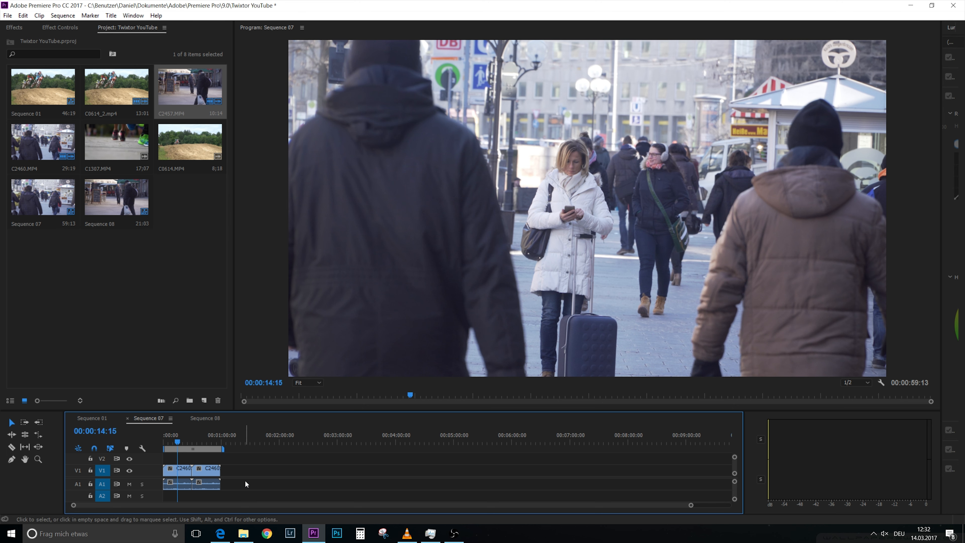
{"action": "left_click", "coordinate": [93, 418]}
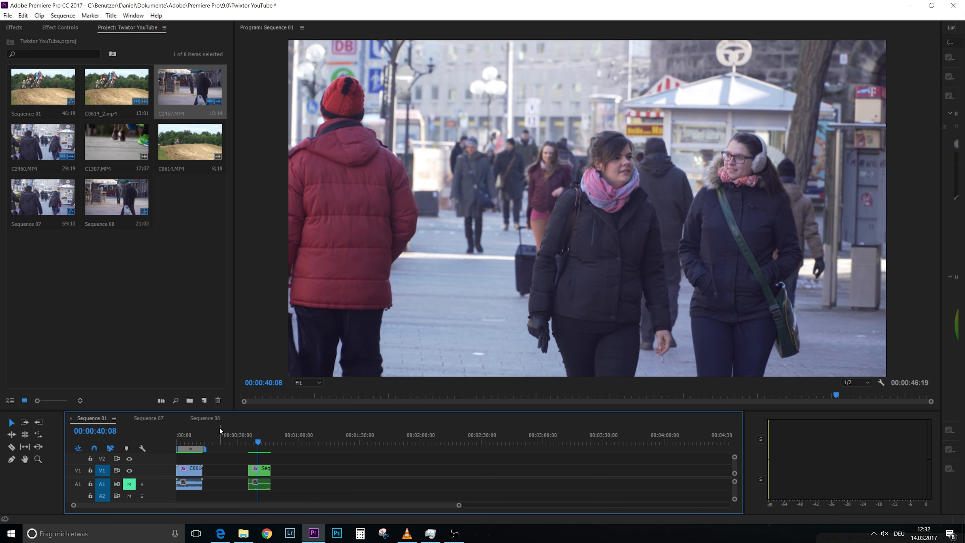
Nest Sequence 08 in Sequence 01 after the other clips.
{"action": "left_click", "coordinate": [205, 418]}
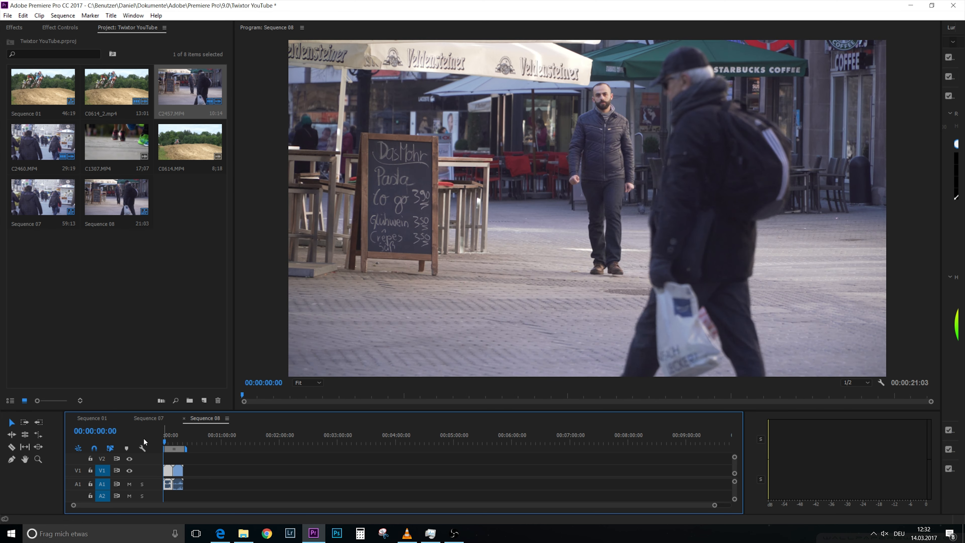
{"action": "left_click", "coordinate": [91, 418]}
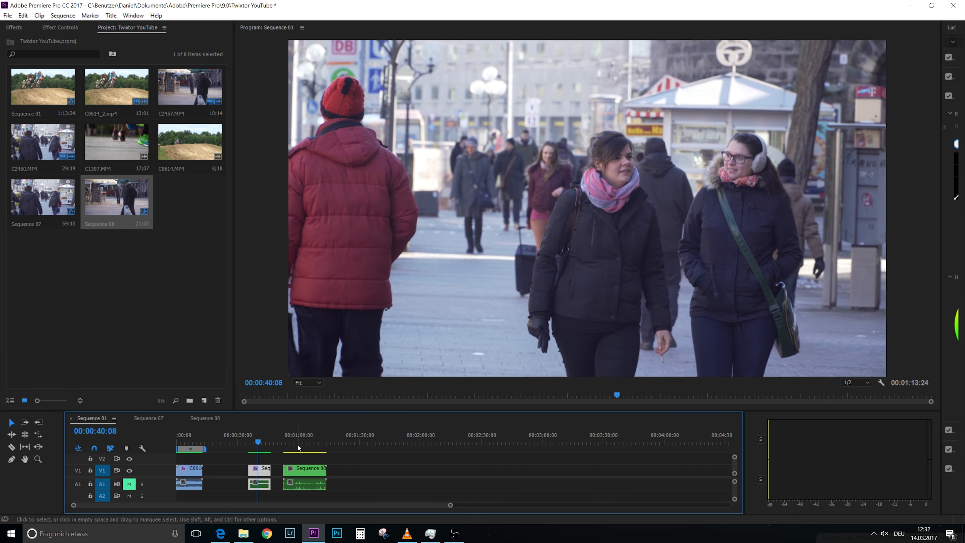
{"action": "left_click", "coordinate": [14, 27]}
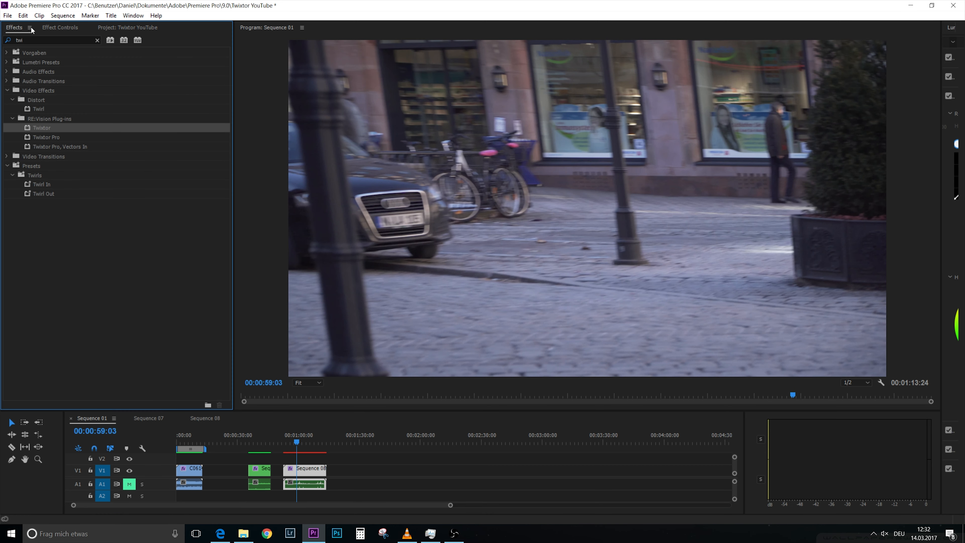
Apply Twixtor at 50% speed to Sequence 08 and preview the slowed walk.
{"action": "left_click", "coordinate": [59, 27]}
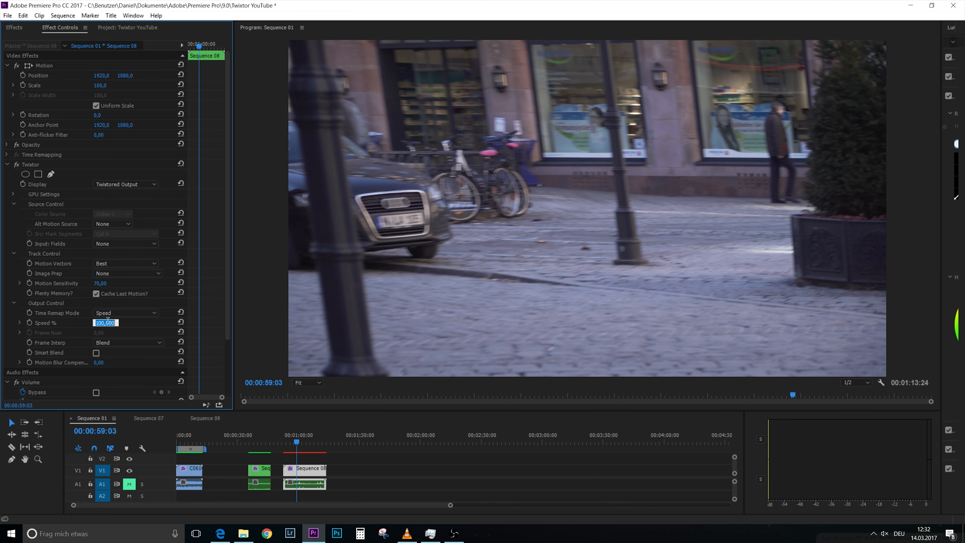
{"action": "type", "text": "50,000"}
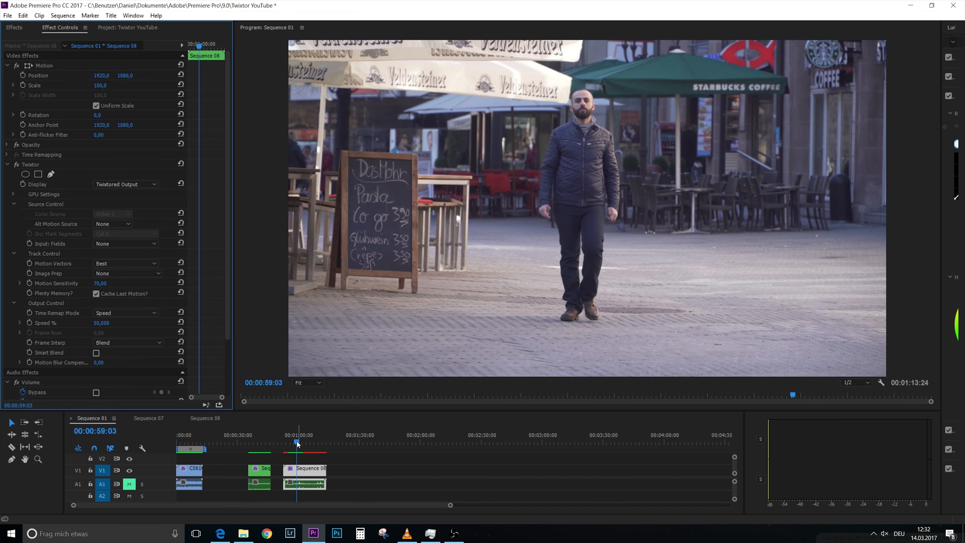
{"action": "left_click", "coordinate": [289, 443]}
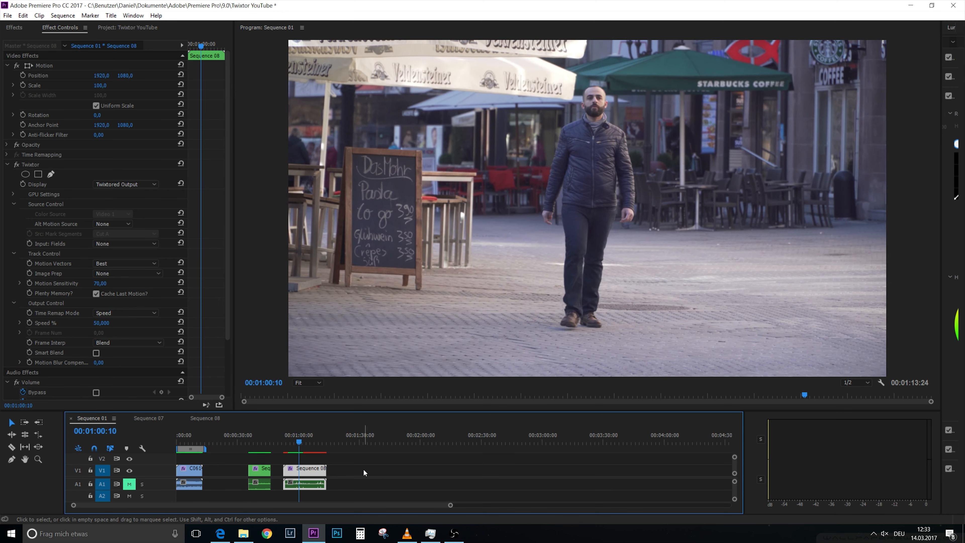
{"action": "left_click", "coordinate": [13, 27]}
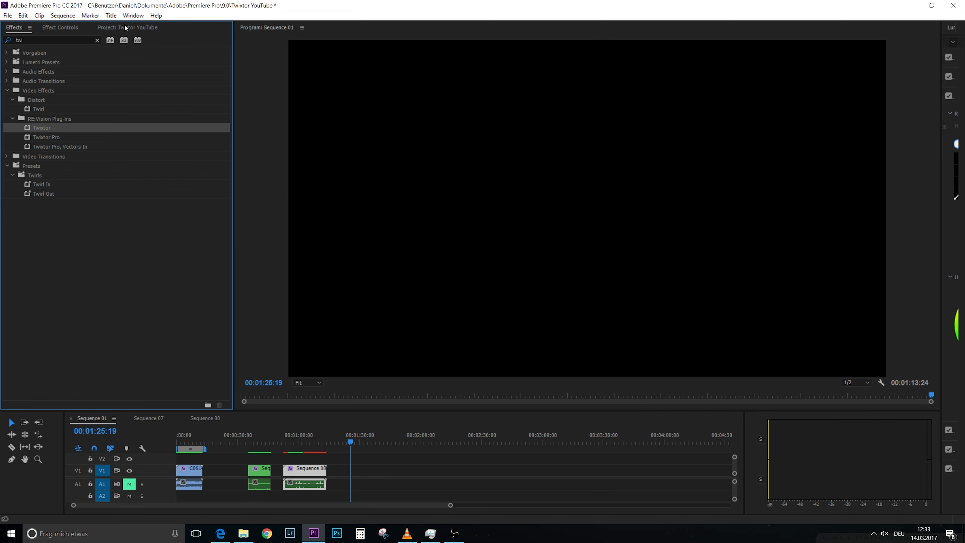
Place the motocross clip C0614.MP4 on V1 after Sequence 08 and check its fx properties.
{"action": "left_click", "coordinate": [128, 27]}
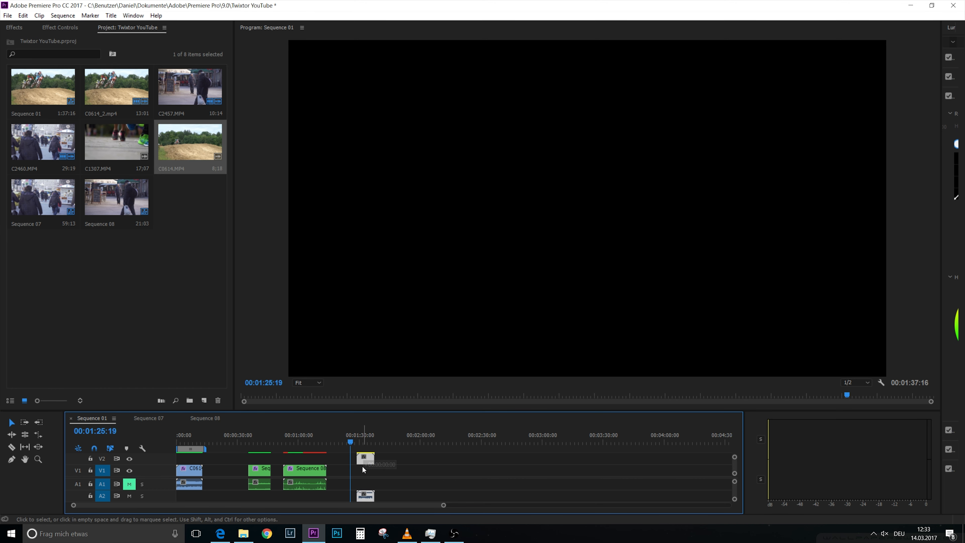
{"action": "left_click", "coordinate": [360, 441]}
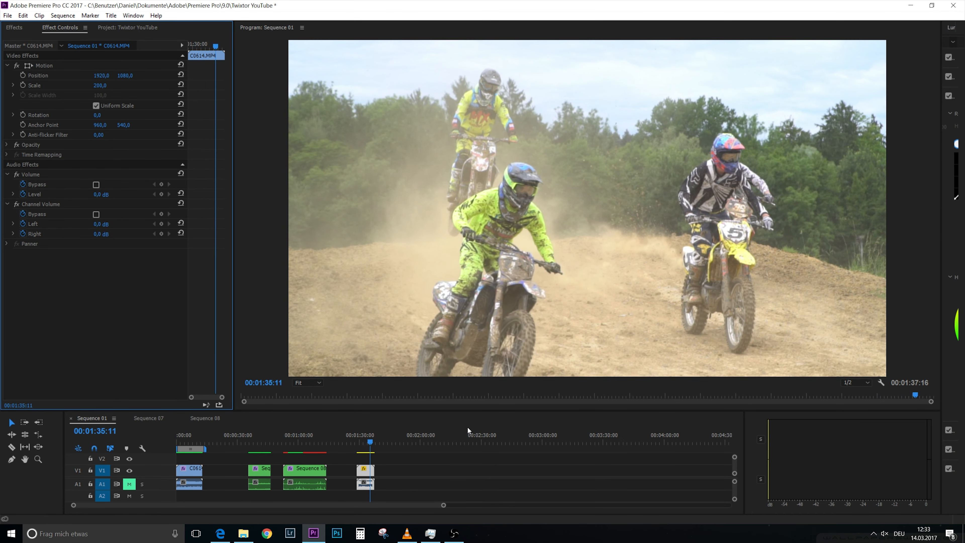
{"action": "mouse_move", "coordinate": [743, 455]}
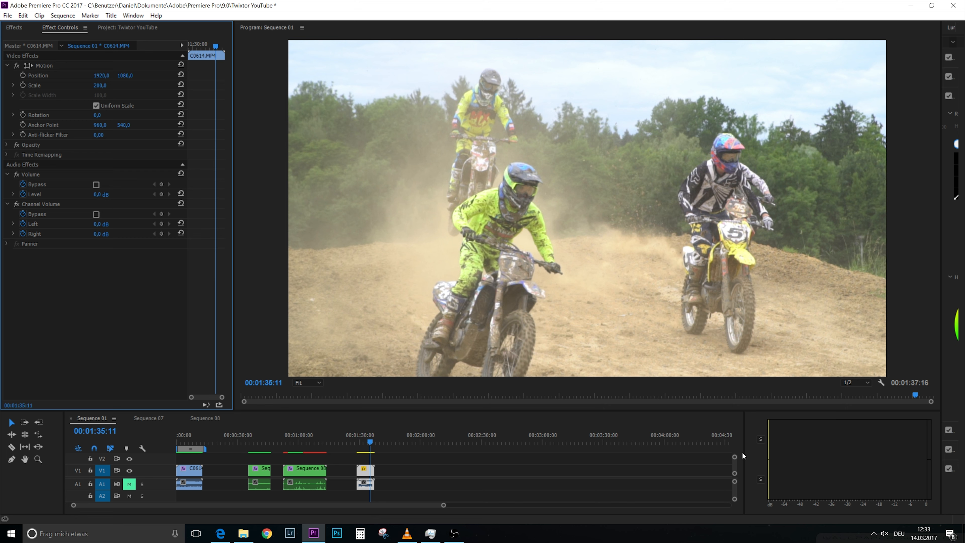
{"action": "left_click", "coordinate": [63, 16]}
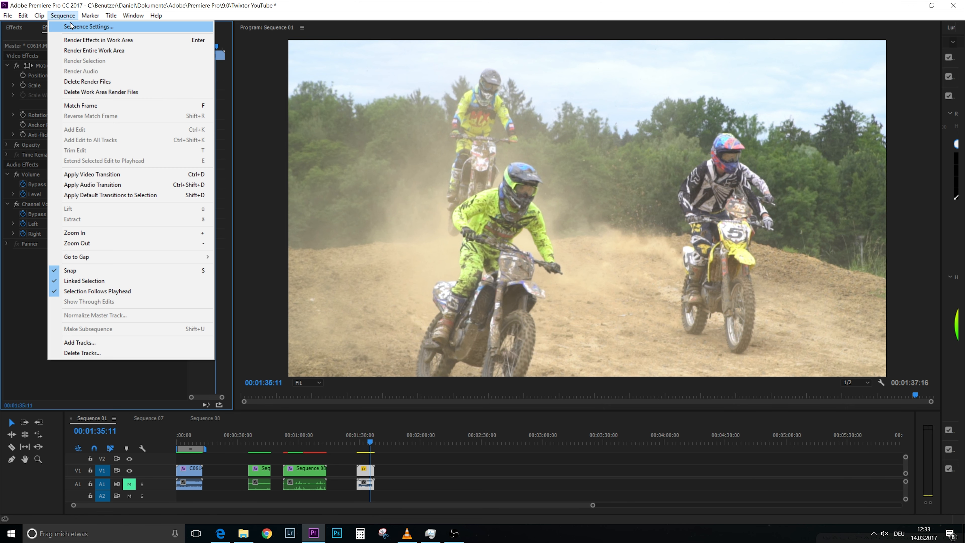
{"action": "left_click", "coordinate": [88, 25]}
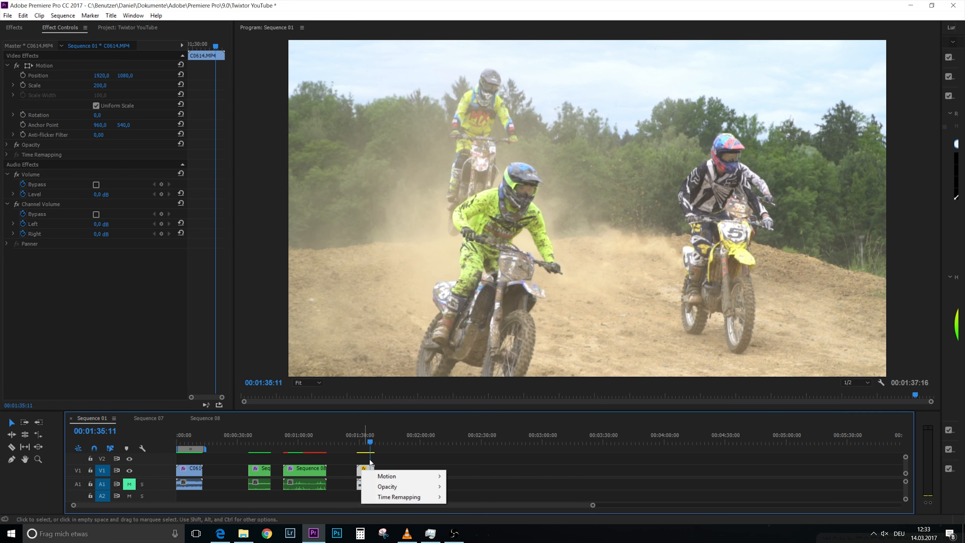
{"action": "mouse_move", "coordinate": [422, 462]}
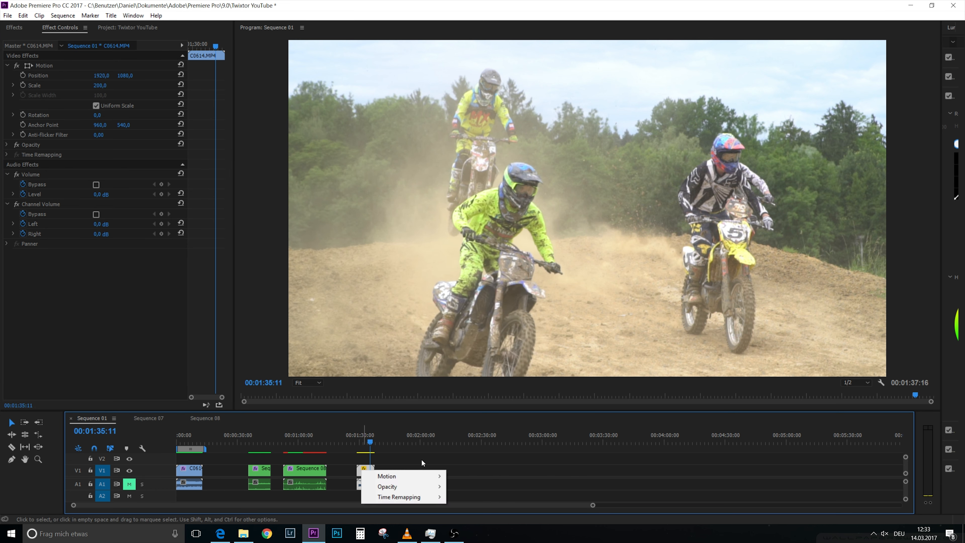
Set the C0614.MP4 clip to 25% via Speed/Duration.
{"action": "right_click", "coordinate": [387, 471]}
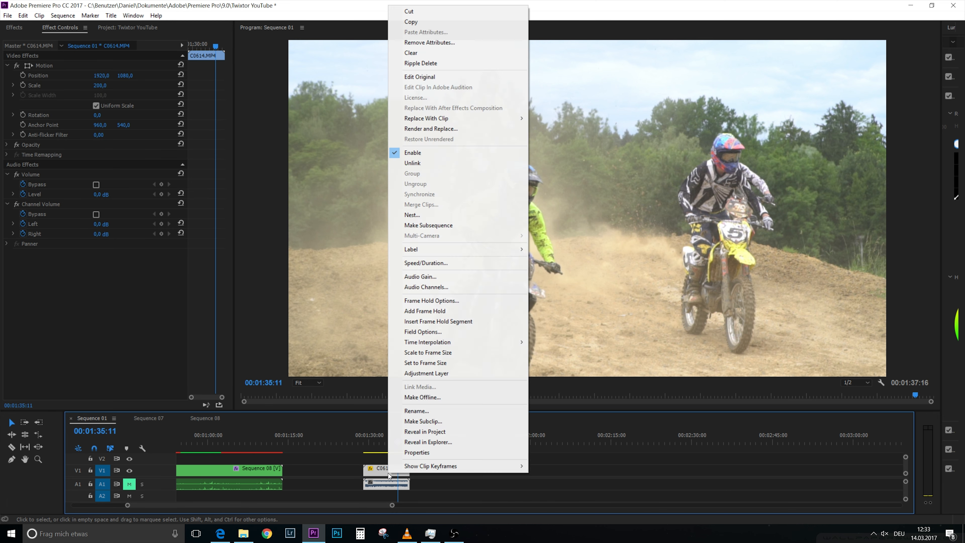
{"action": "left_click", "coordinate": [425, 262]}
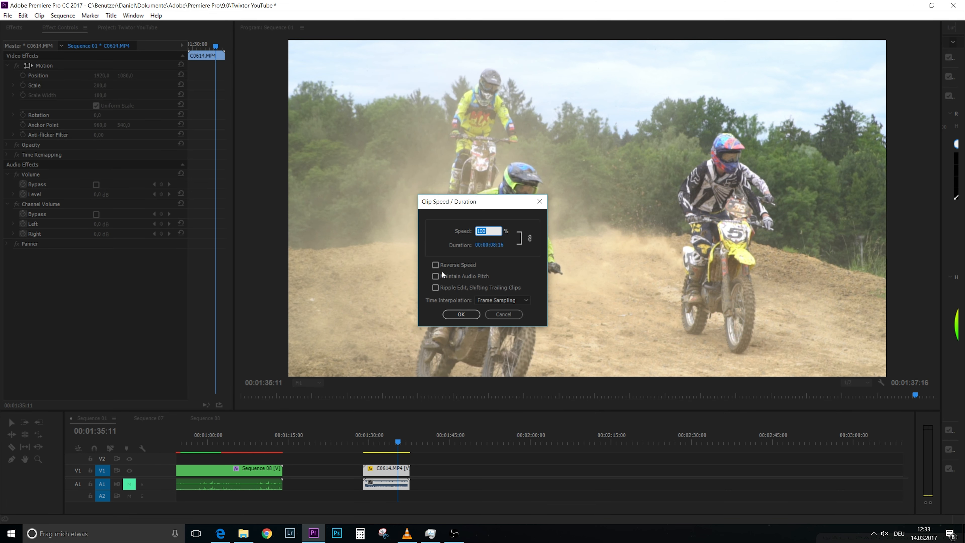
{"action": "left_click", "coordinate": [460, 314]}
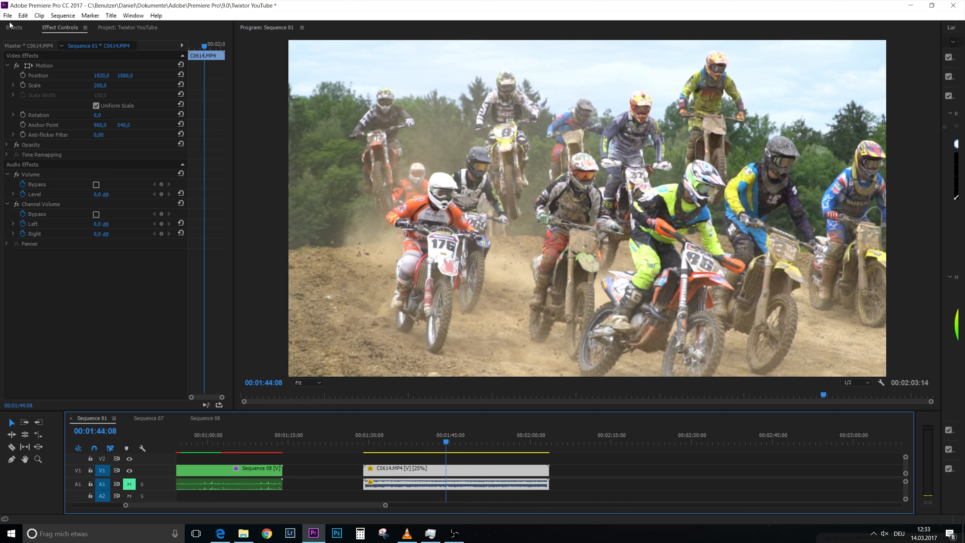
Export the work area as H.264 Match Source at 25 fps, yielding C0614_4.mp4.
{"action": "left_click", "coordinate": [13, 27]}
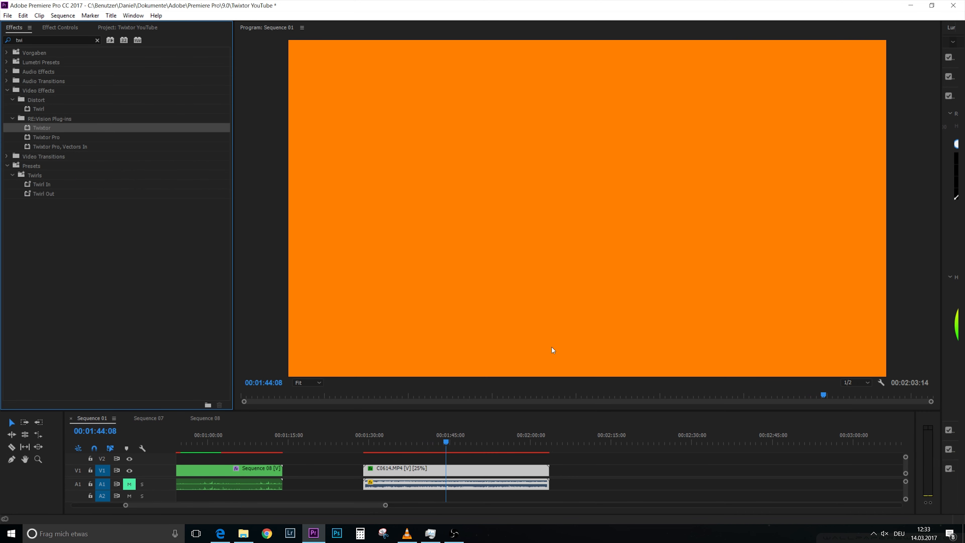
{"action": "mouse_move", "coordinate": [615, 434]}
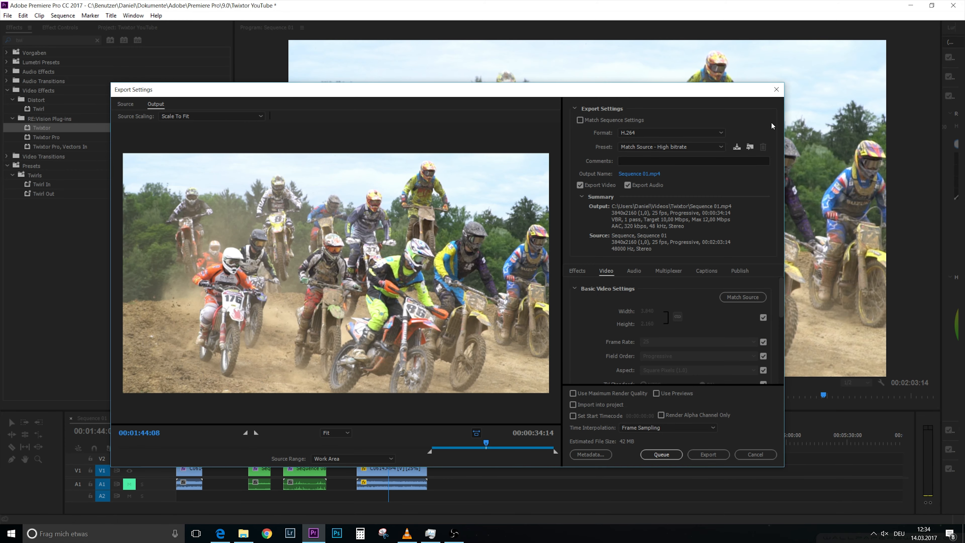
{"action": "left_click", "coordinate": [754, 454]}
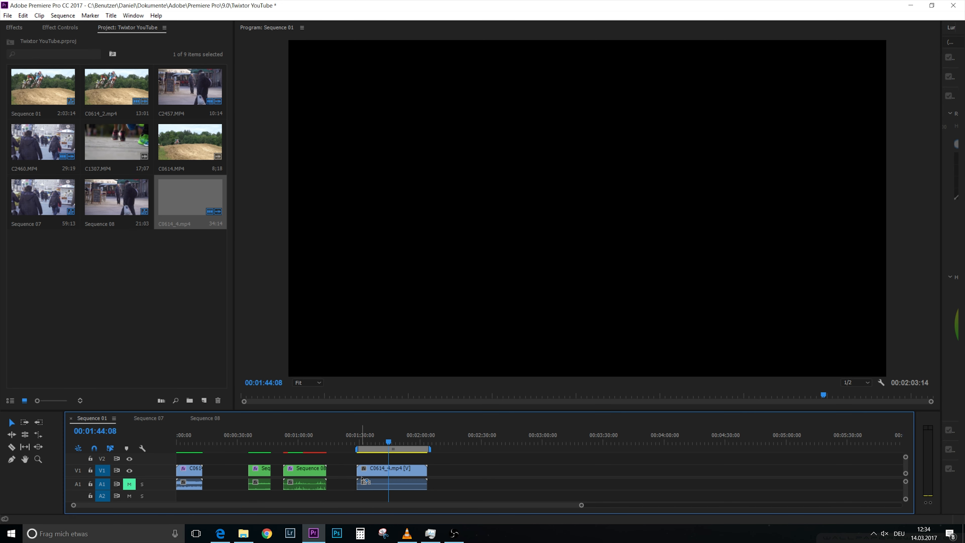
{"action": "left_click", "coordinate": [365, 442]}
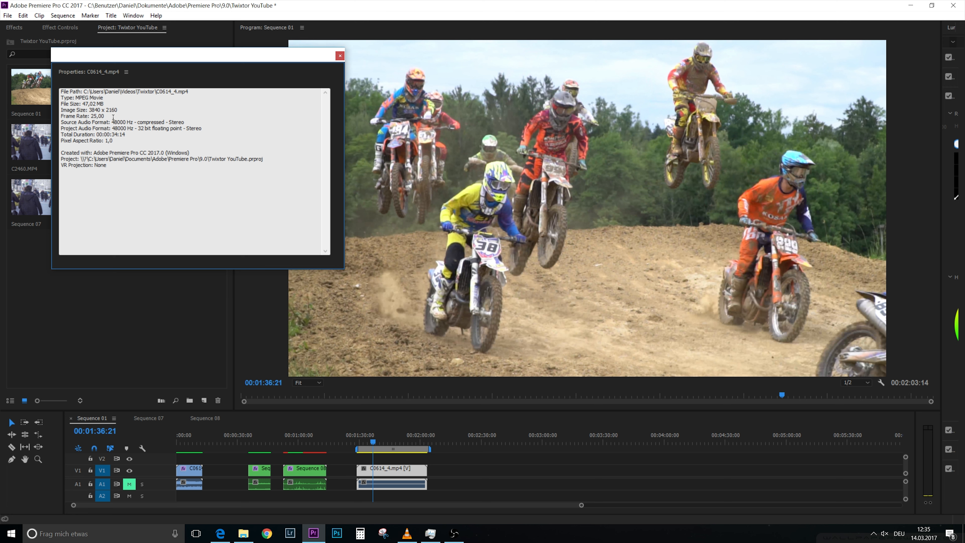
{"action": "double_click", "coordinate": [83, 116]}
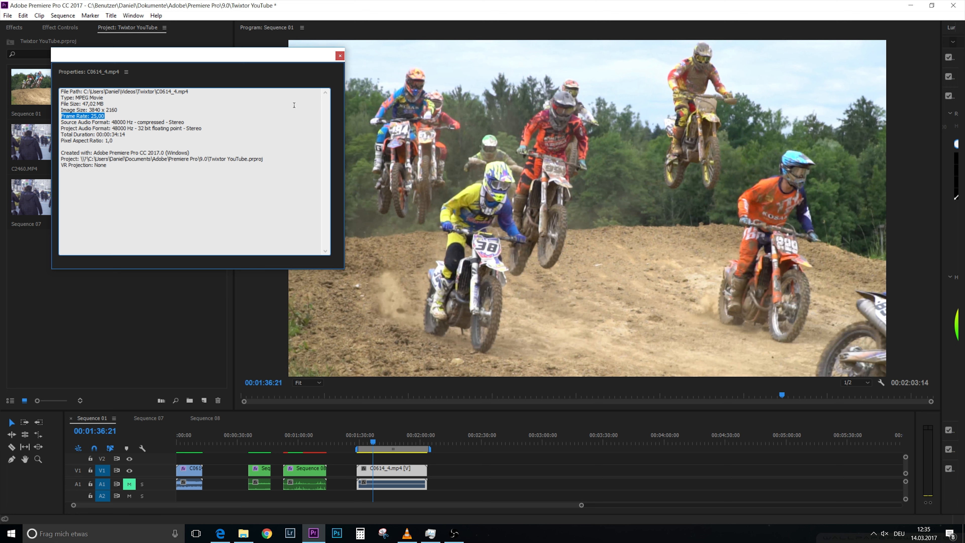
{"action": "left_click", "coordinate": [339, 55]}
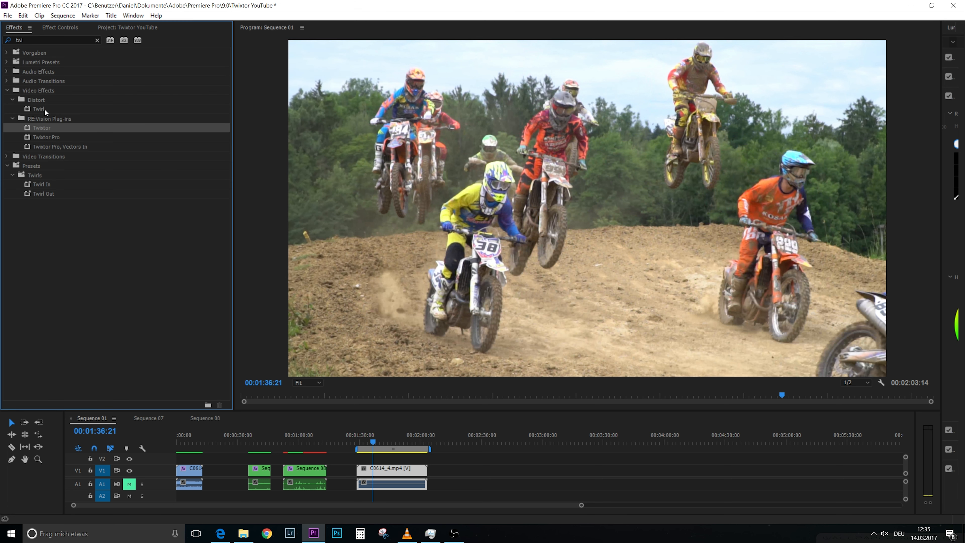